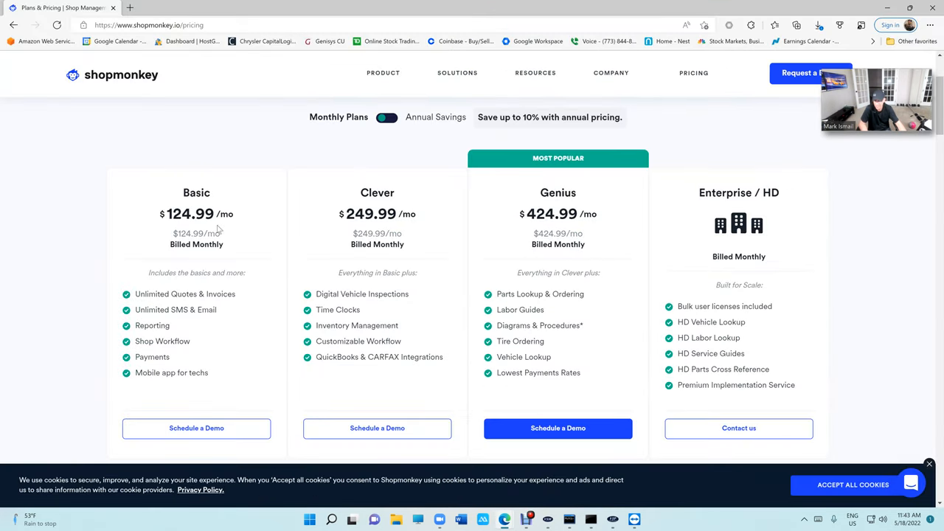
{"action": "mouse_move", "coordinate": [217, 227]}
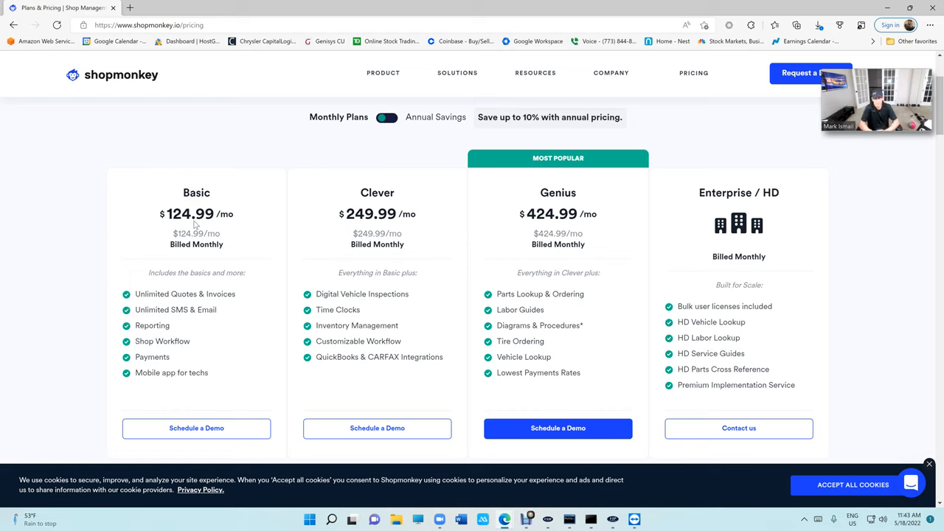
{"action": "mouse_move", "coordinate": [238, 409]}
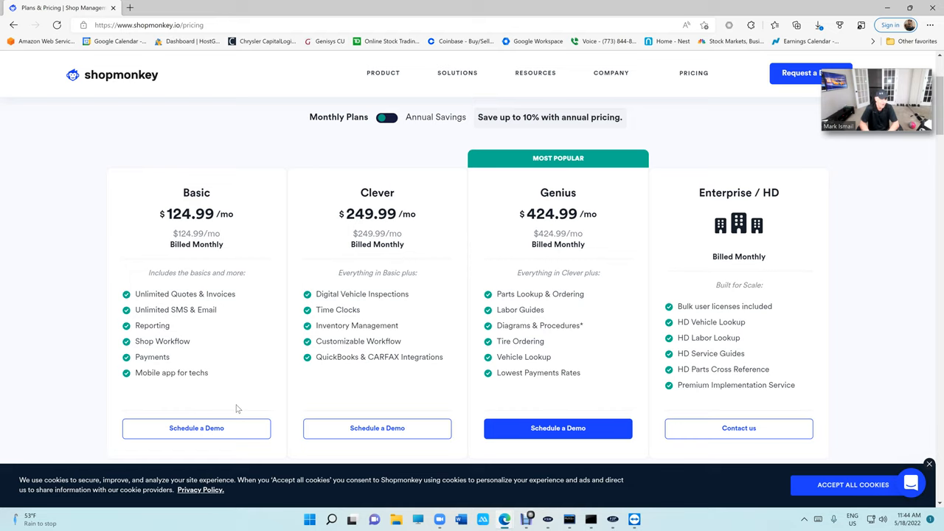
{"action": "mouse_move", "coordinate": [154, 215]}
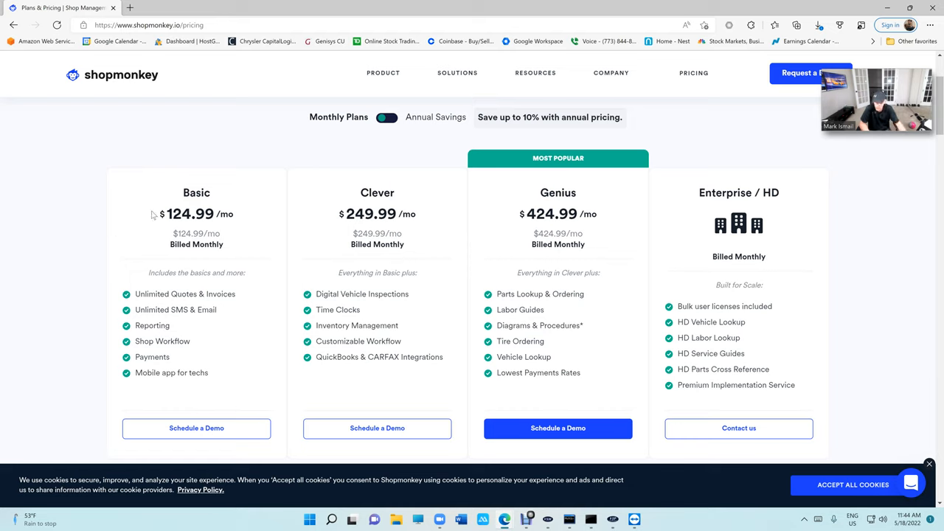
{"action": "mouse_move", "coordinate": [410, 237]}
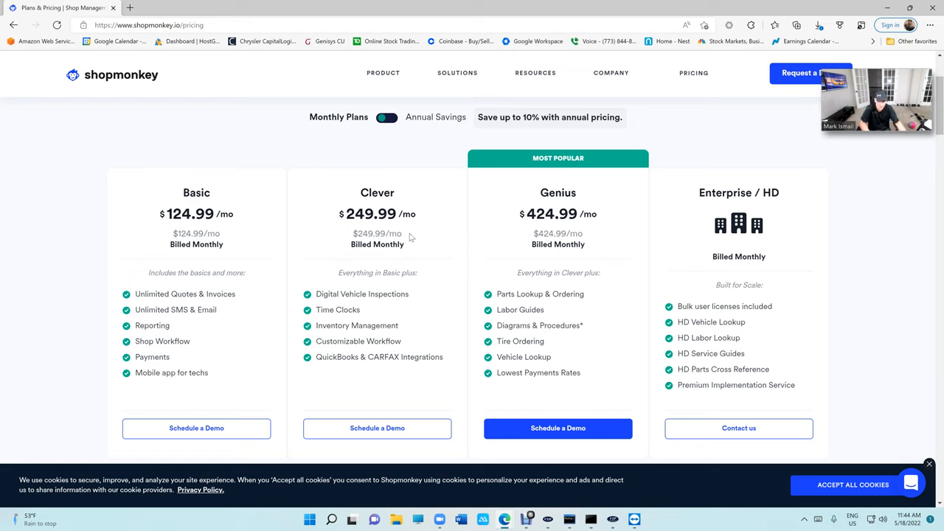
{"action": "mouse_move", "coordinate": [539, 245]}
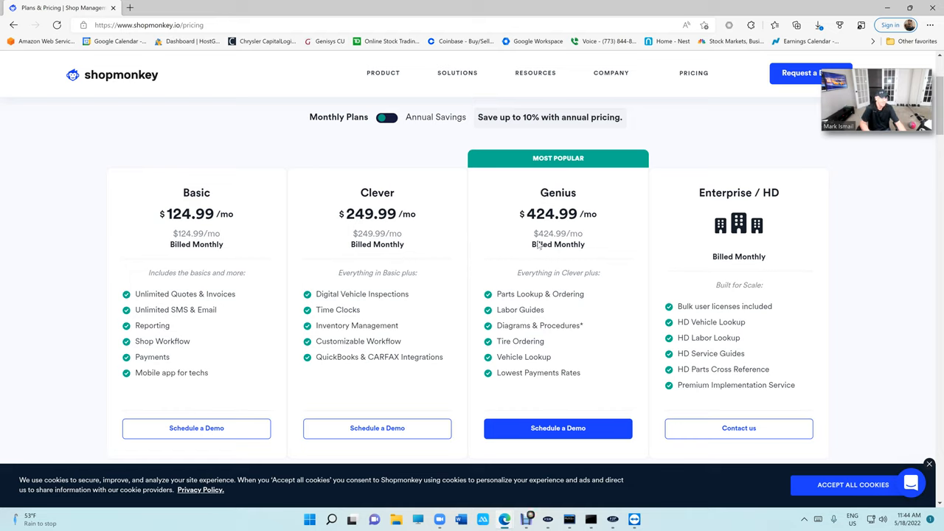